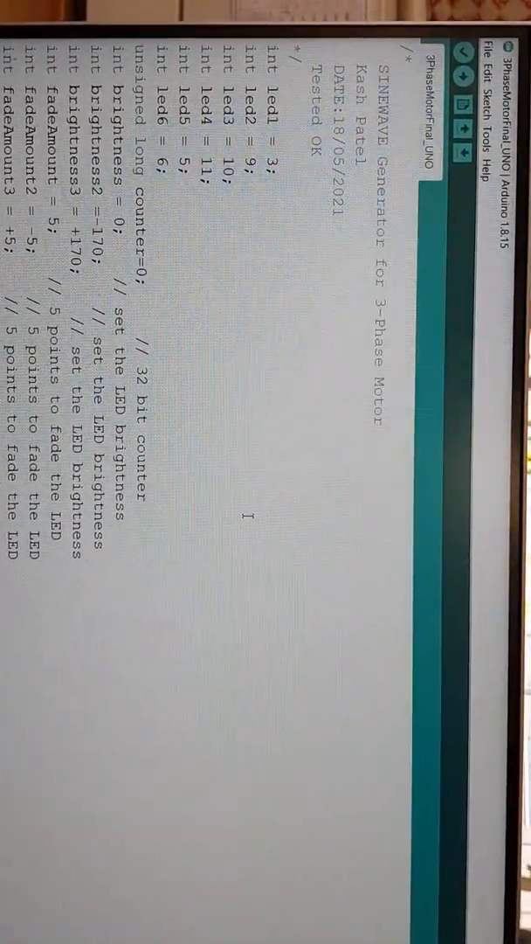
scroll("down", 3)
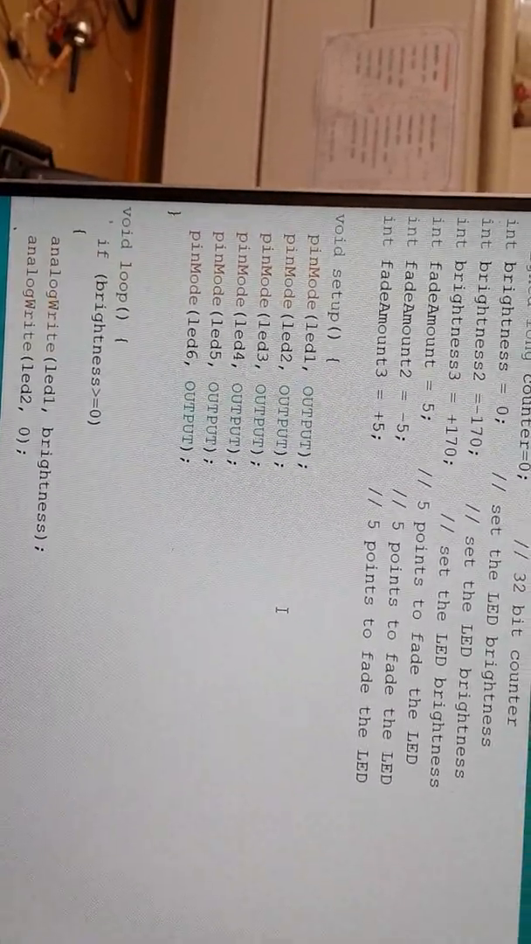
scroll("down", 3)
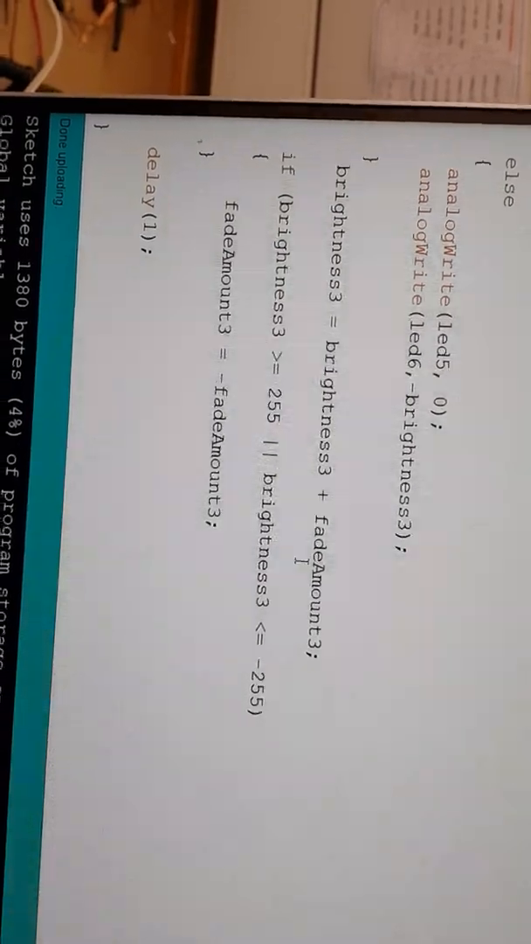
scroll("down", 3)
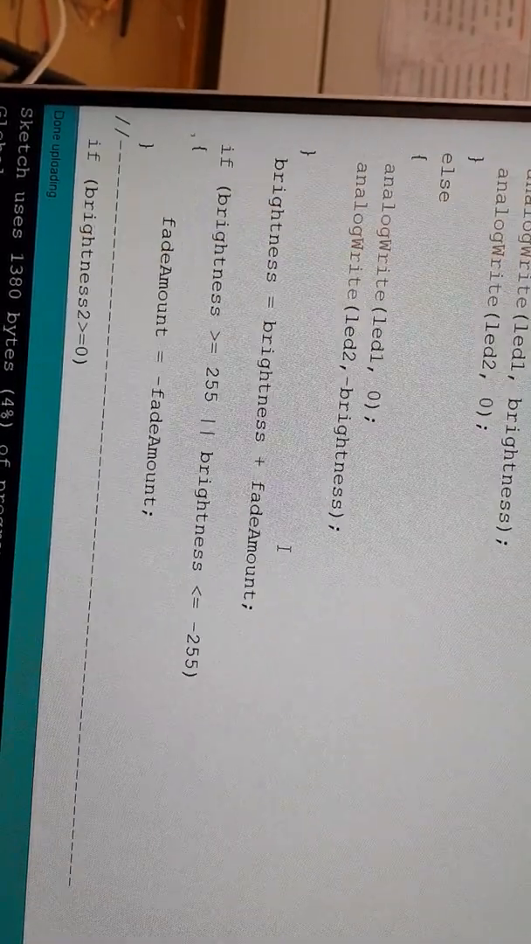
scroll("down", 3)
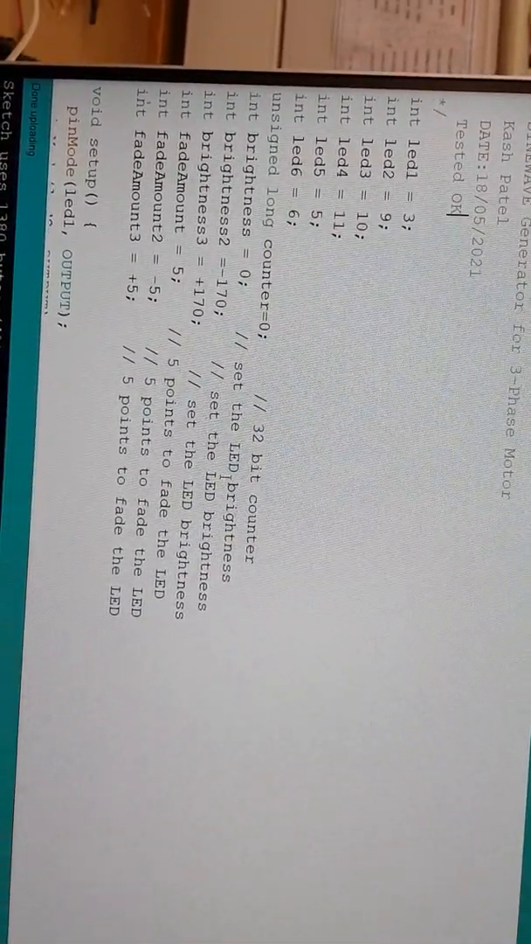
scroll("down", 3)
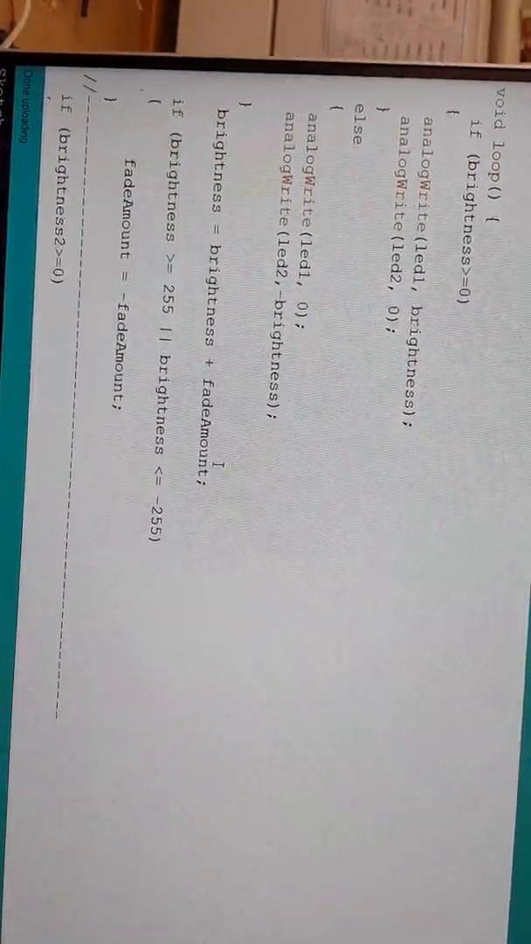
scroll("down", 3)
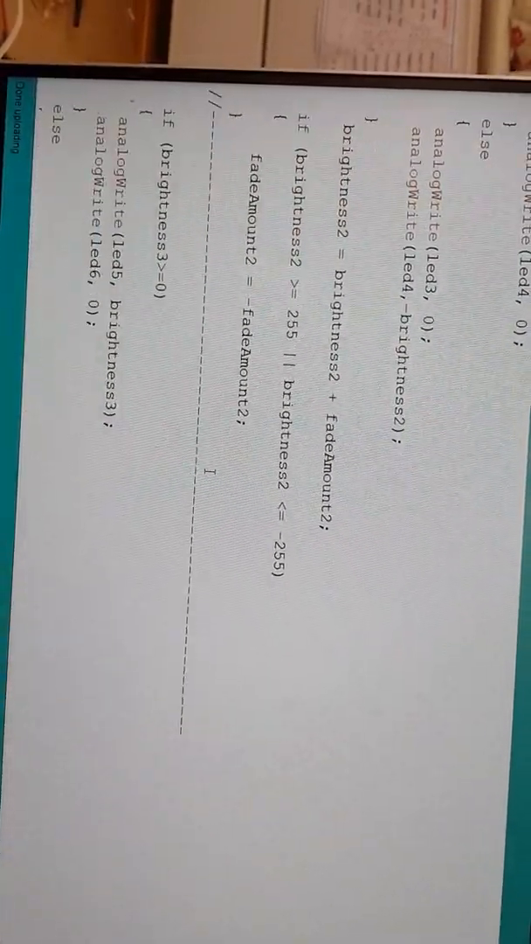
scroll("down", 3)
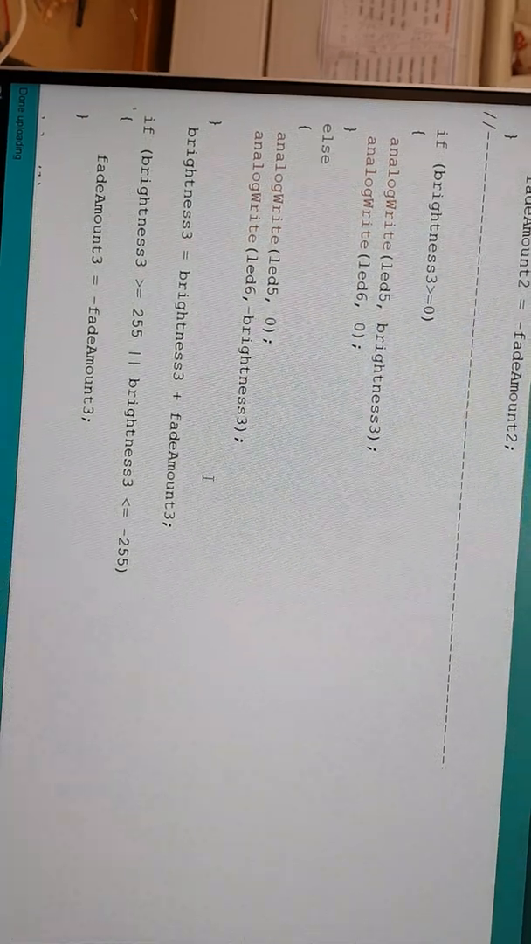
scroll("down", 3)
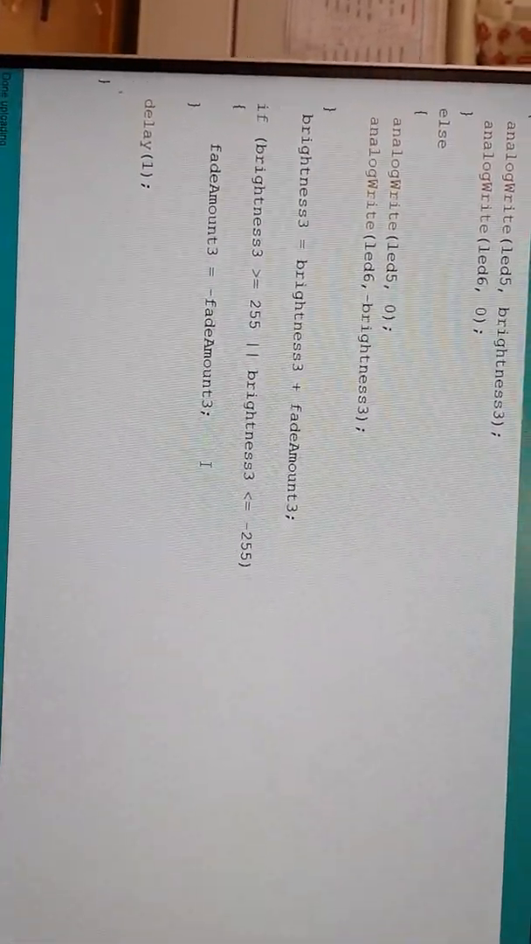